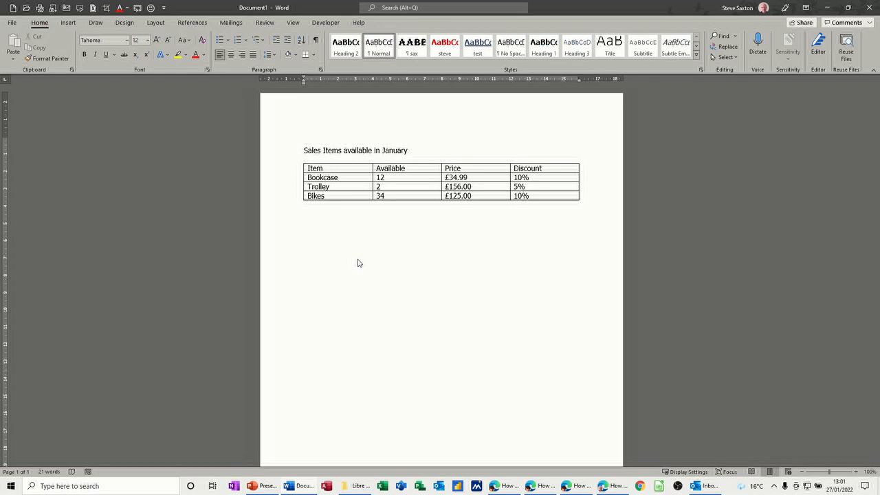
Start an E-mail Messages mail merge from the Mailings tab
click(305, 213)
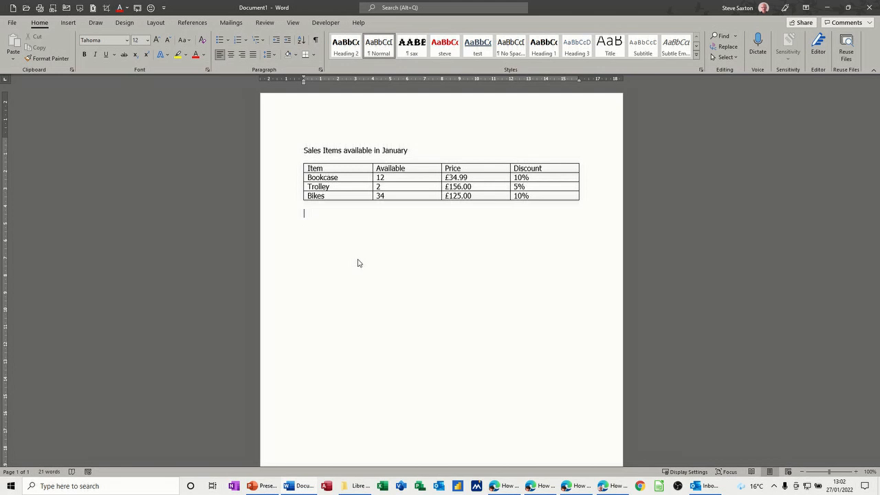
mouse_move(387, 140)
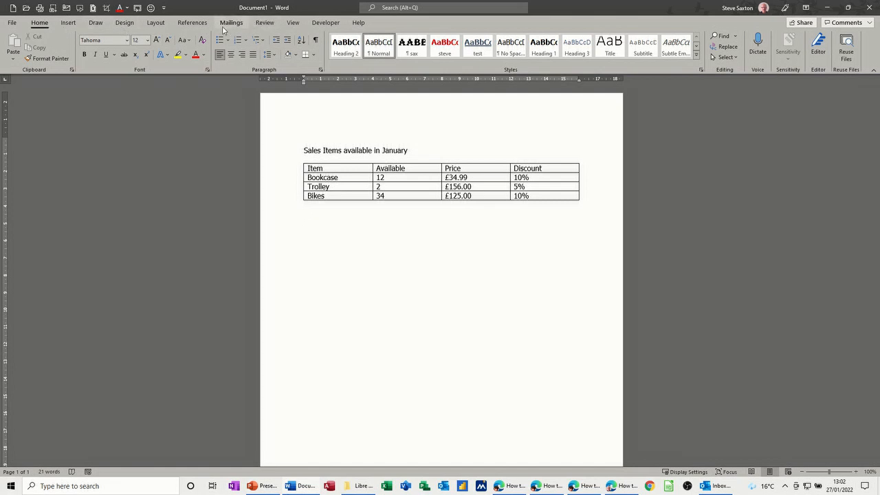
click(231, 23)
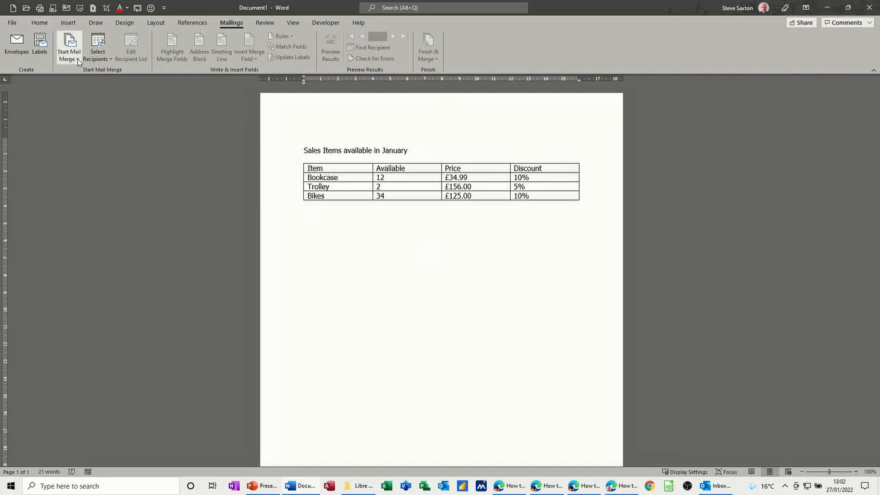
click(68, 52)
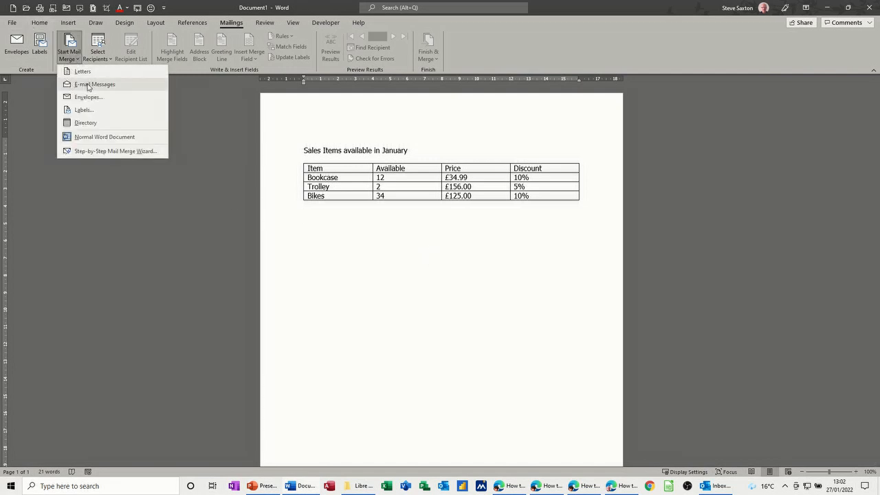
click(94, 84)
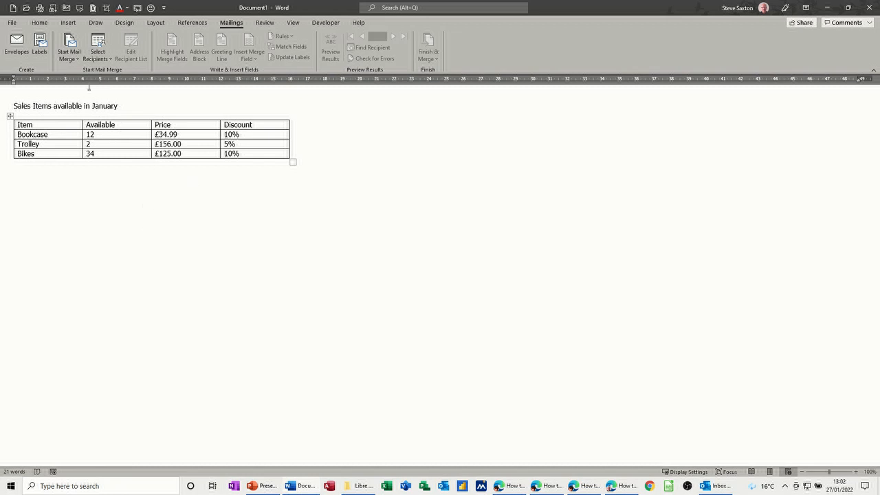
Use Sheet15 of Email Marketing.xlsx as the existing recipient list
click(97, 52)
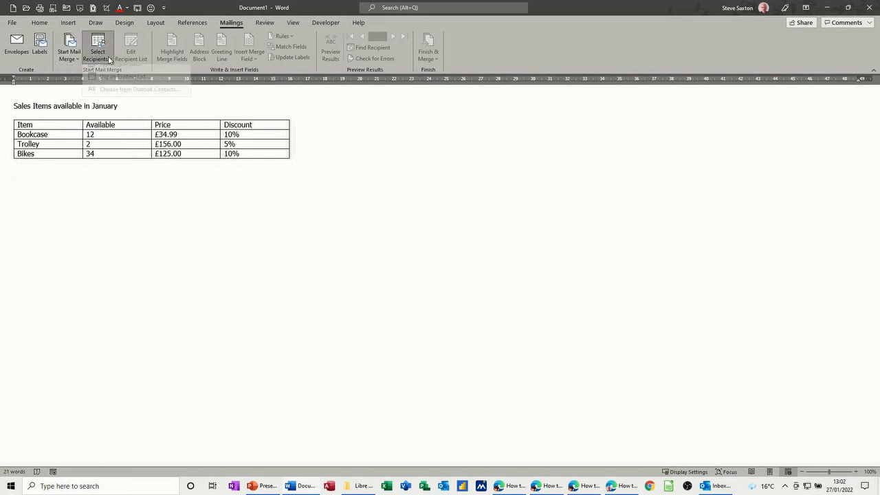
click(96, 45)
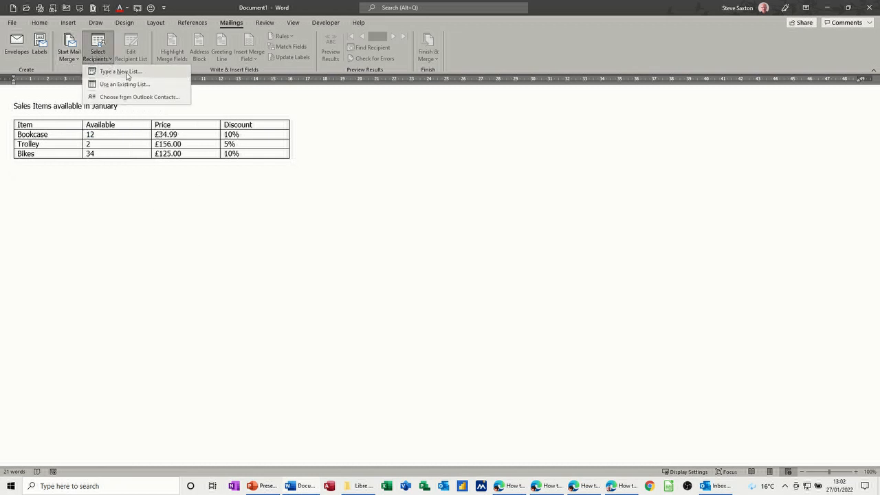
mouse_move(127, 92)
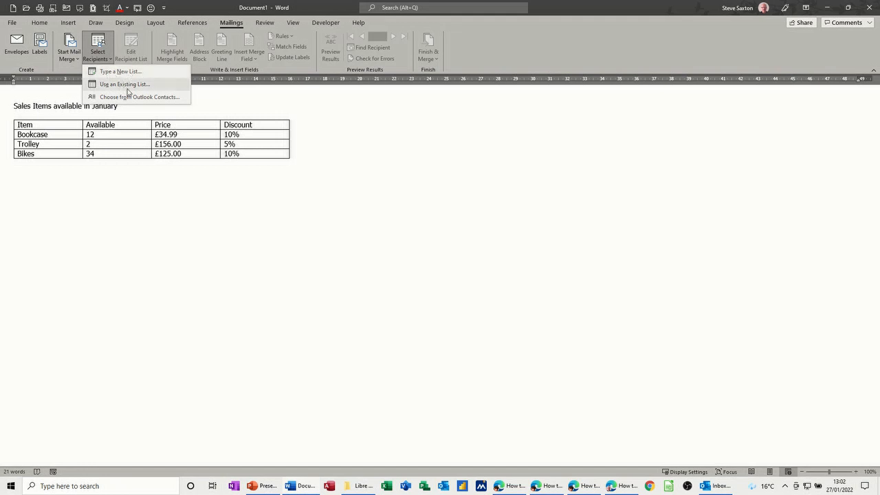
mouse_move(127, 84)
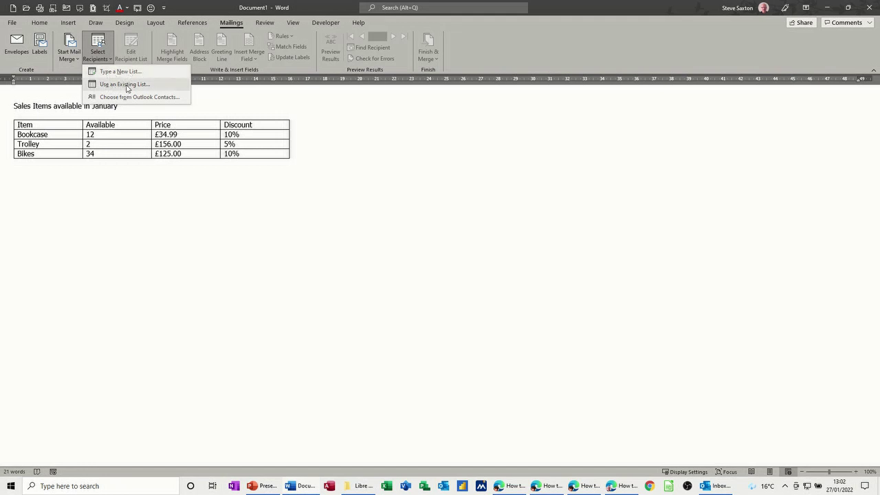
click(124, 84)
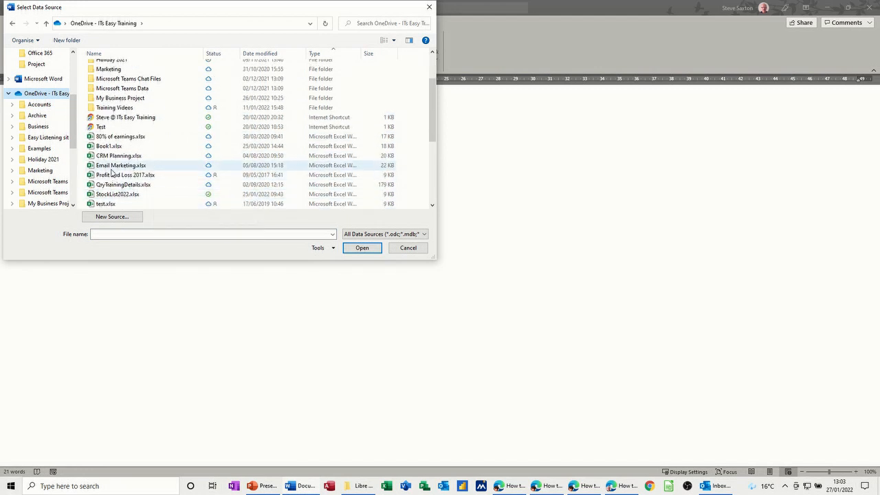
click(408, 248)
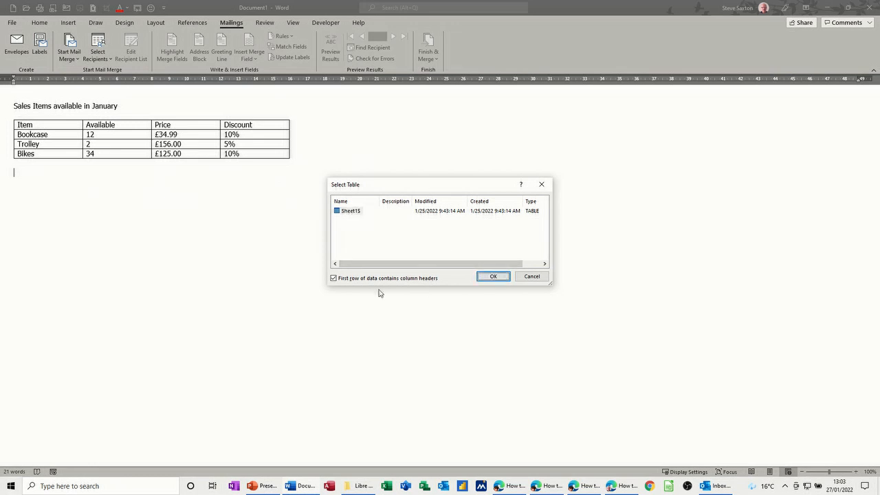
mouse_move(440, 289)
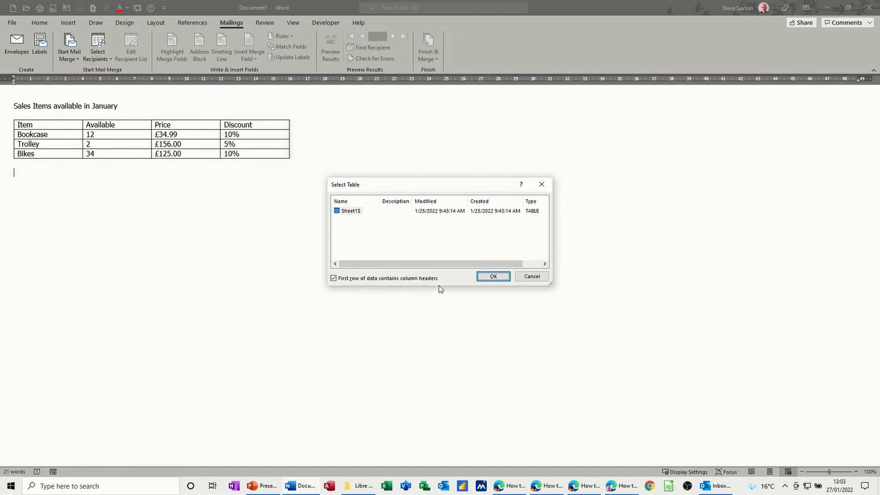
click(493, 276)
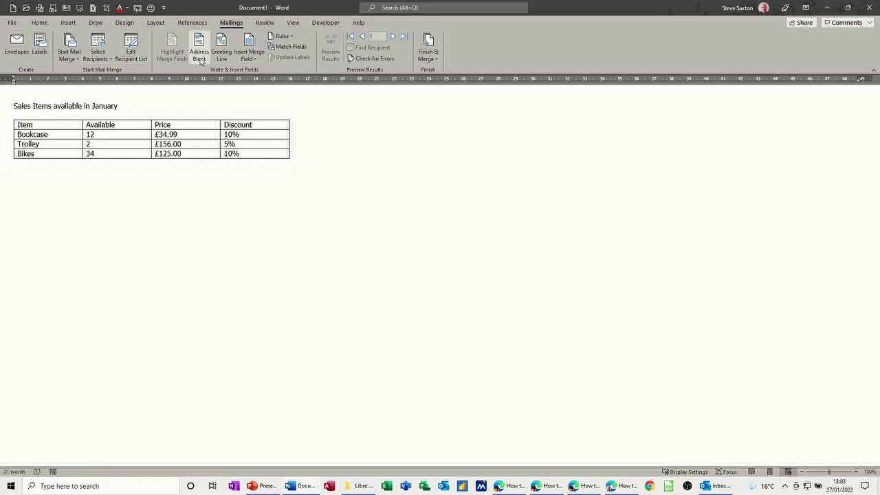
Review the Address Block options and the Name, Email, Item, Price, Date_Due merge fields
click(199, 46)
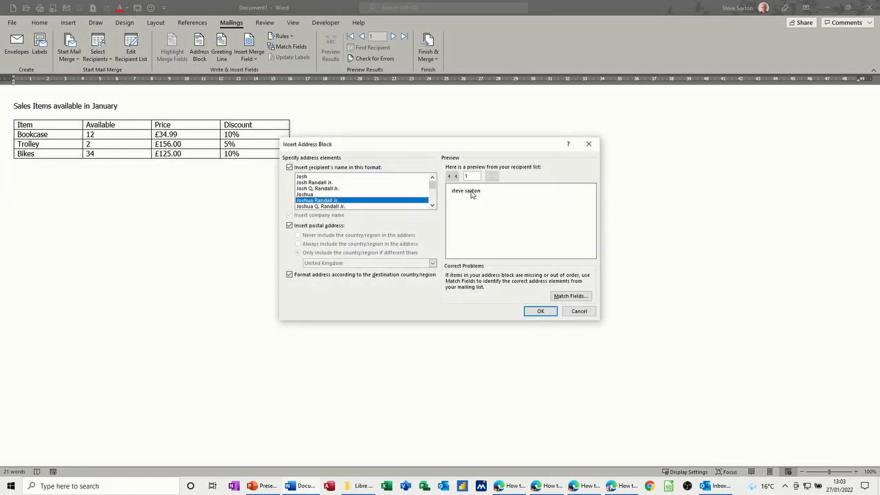
mouse_move(617, 310)
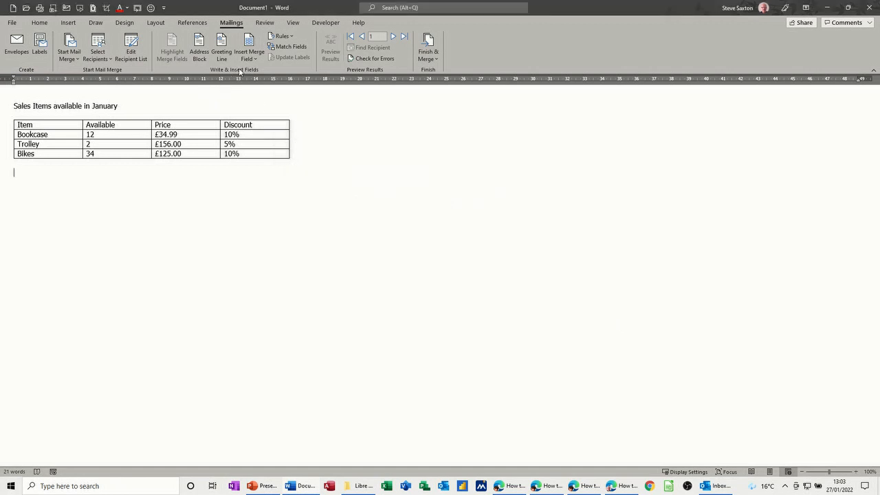
click(250, 48)
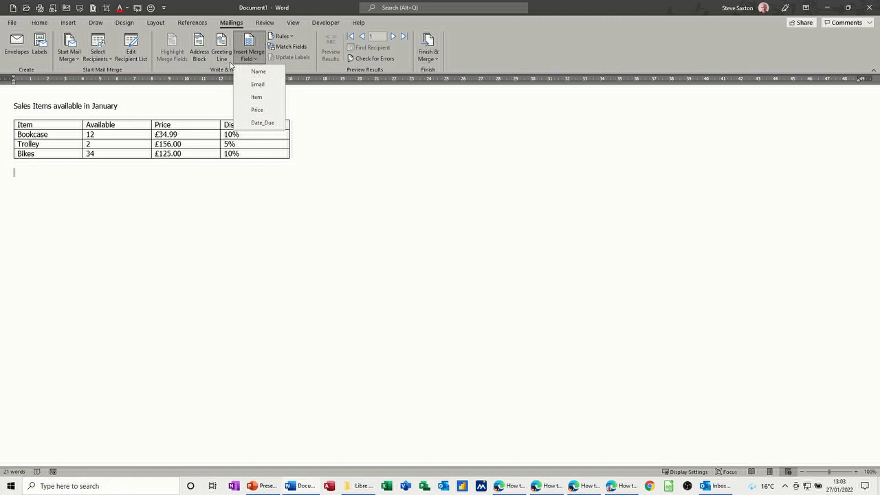
mouse_move(23, 105)
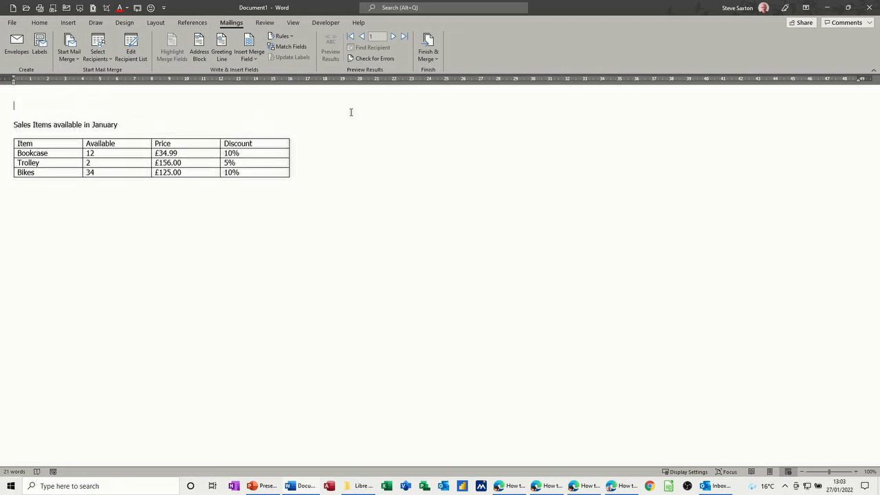
Type 'Dear', insert the Name merge field, and preview the results
text(Dear)
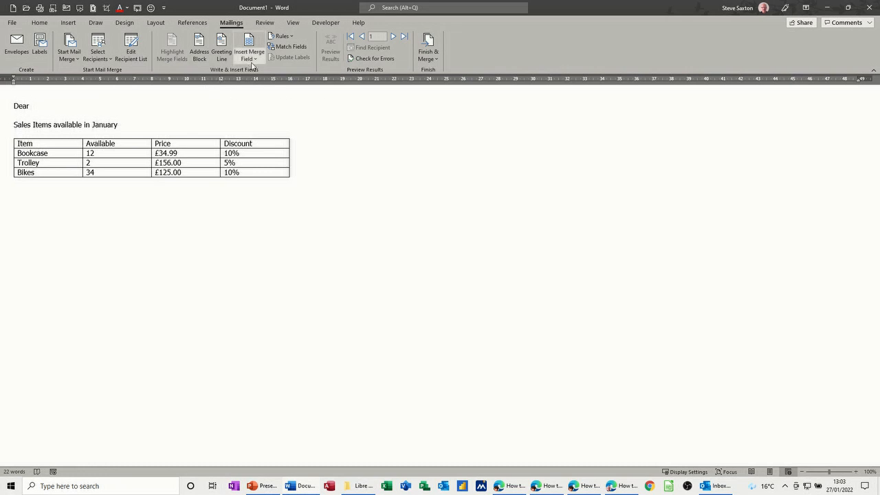
click(248, 44)
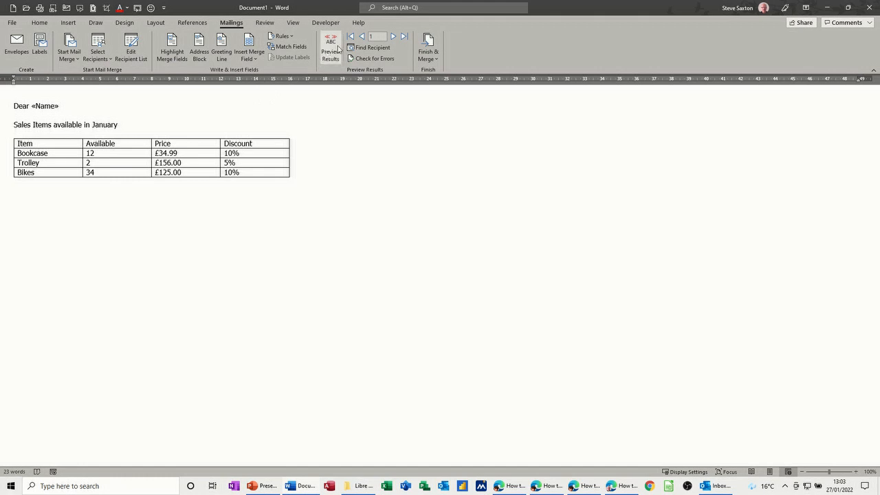
click(331, 48)
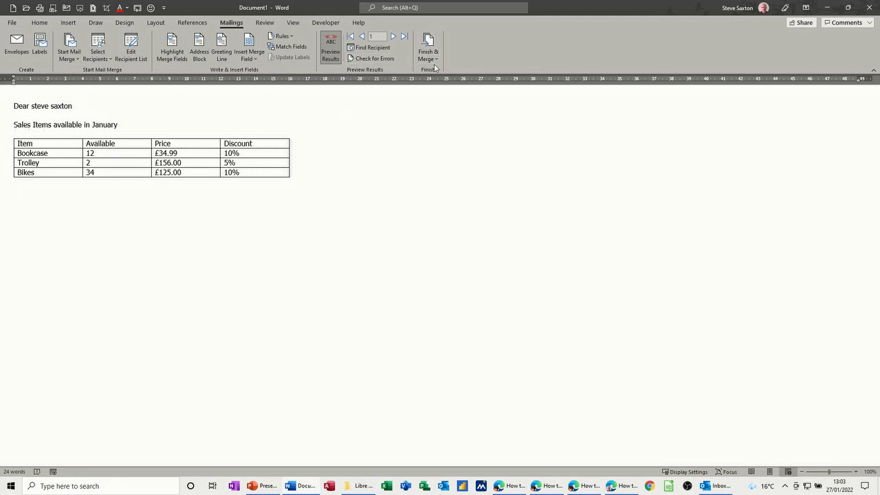
Open Send Email Messages from the Finish & Merge menu
click(432, 45)
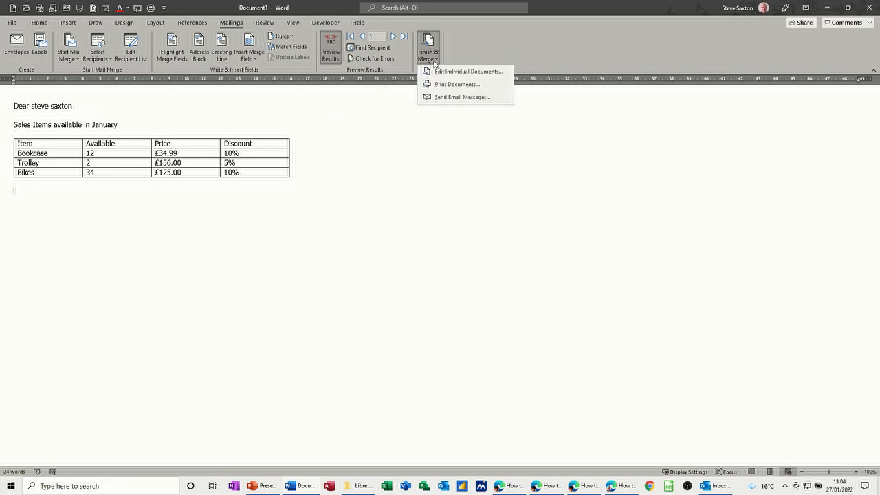
mouse_move(450, 77)
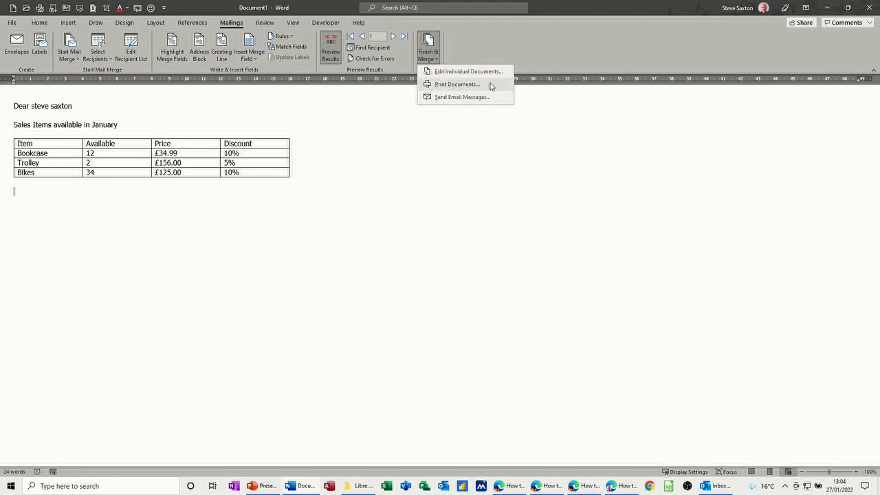
mouse_move(436, 101)
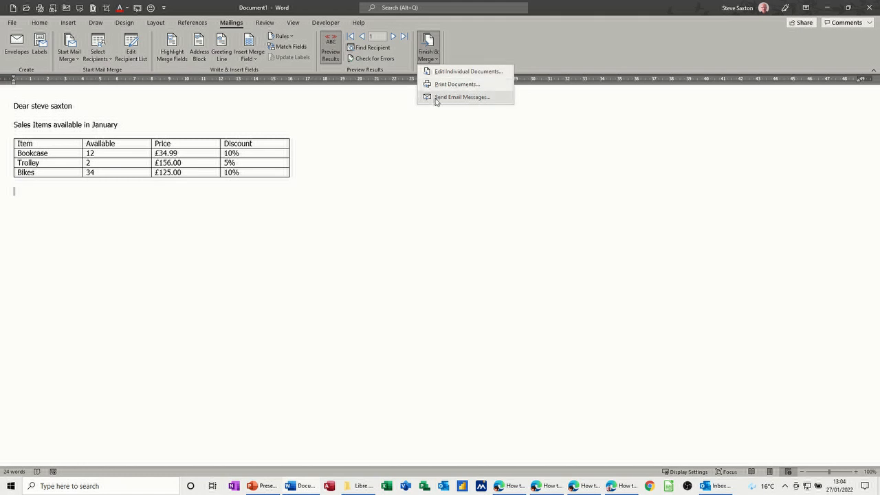
mouse_move(445, 101)
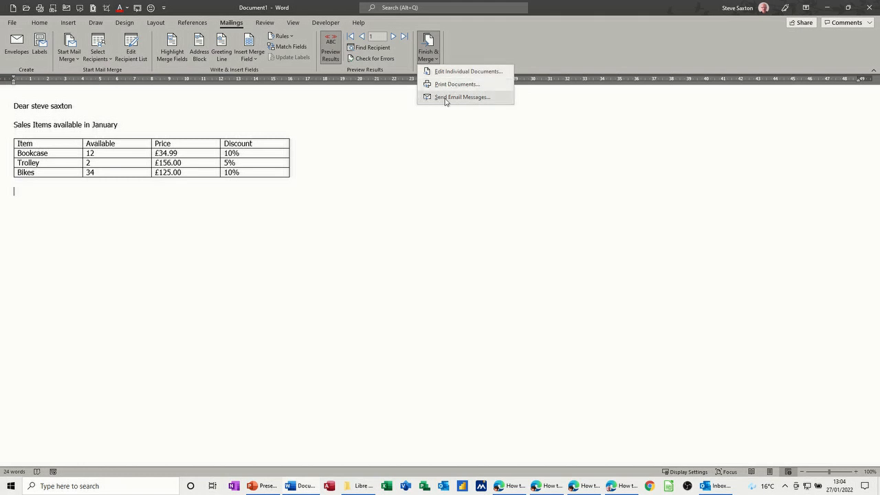
click(459, 96)
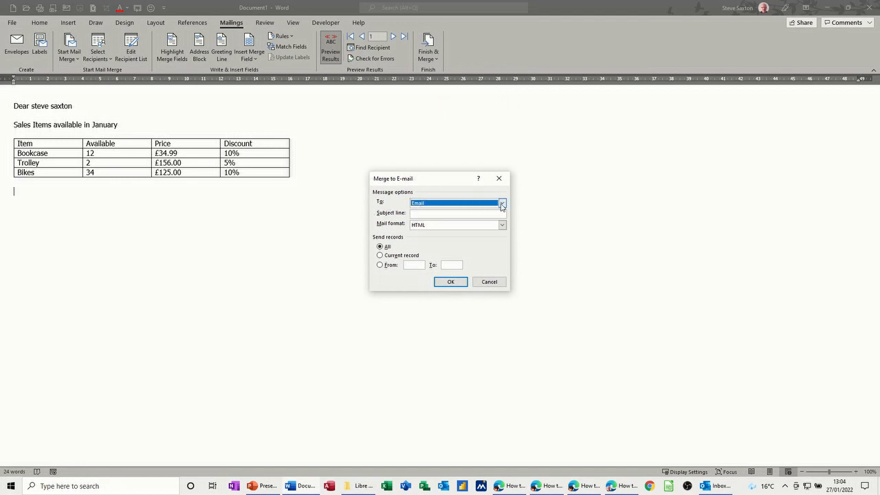
Merge to email: To Email, subject 'Discount', HTML format, all records
click(501, 202)
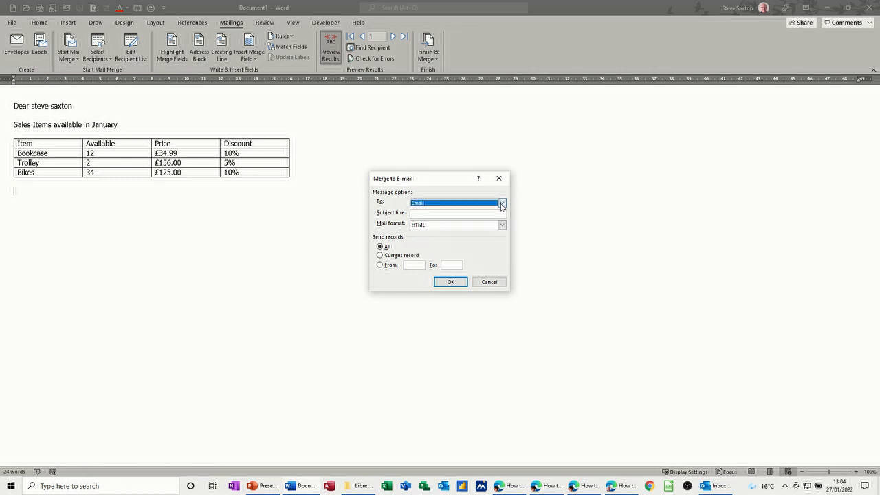
click(457, 213)
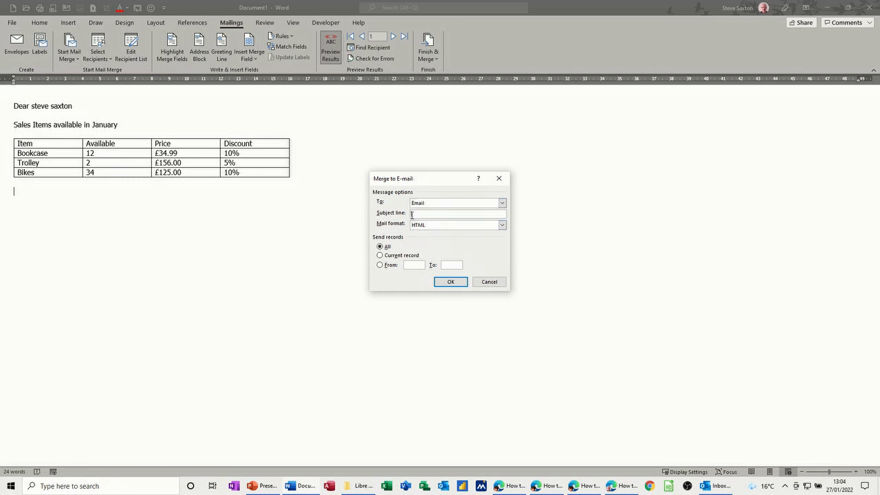
text(Discount)
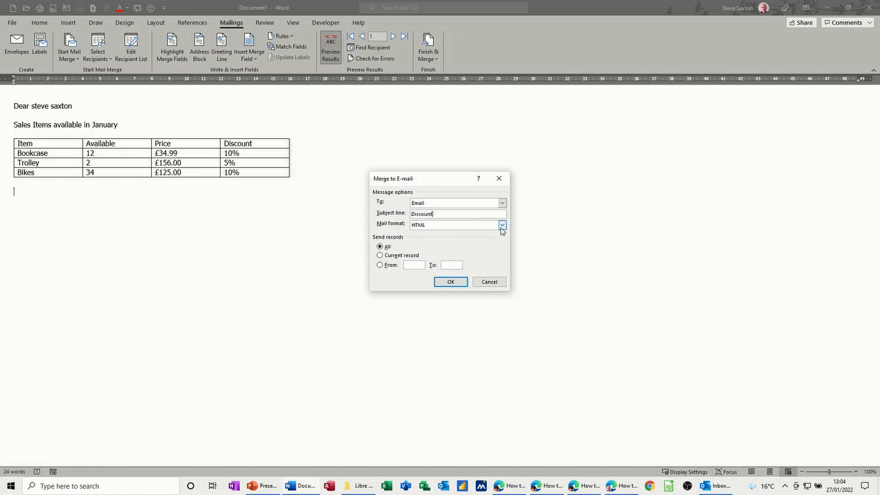
click(501, 225)
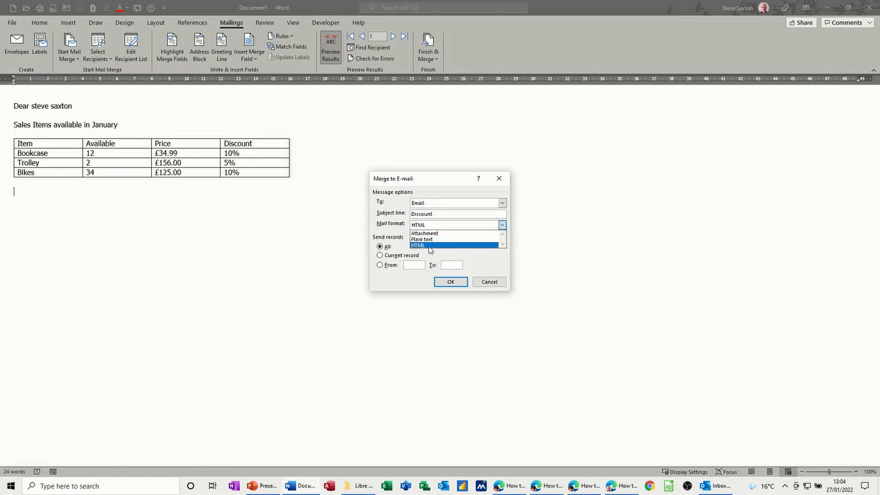
mouse_move(164, 189)
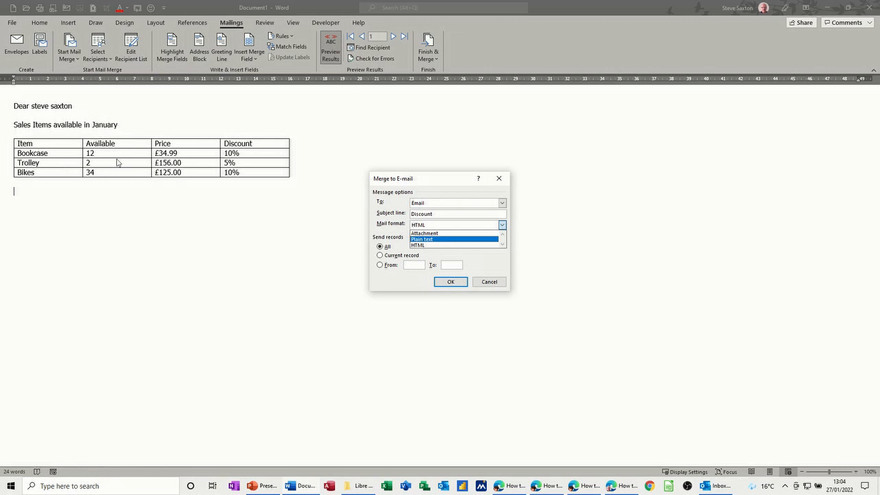
mouse_move(220, 173)
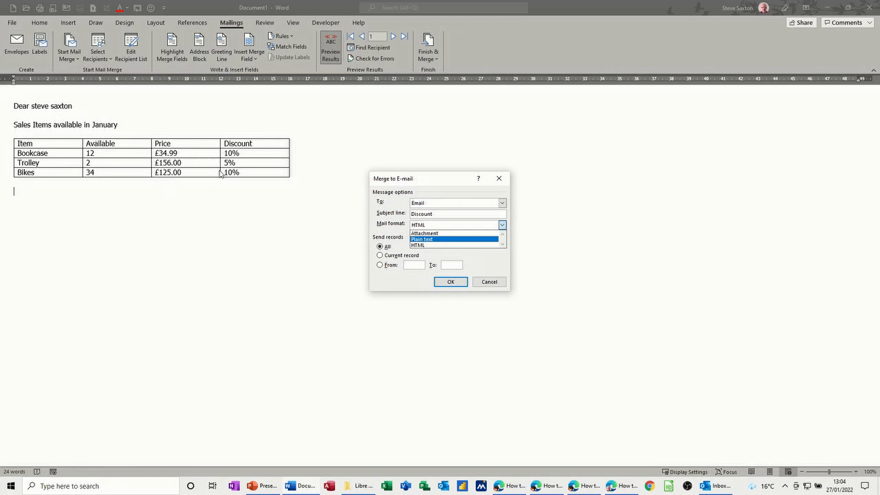
mouse_move(113, 168)
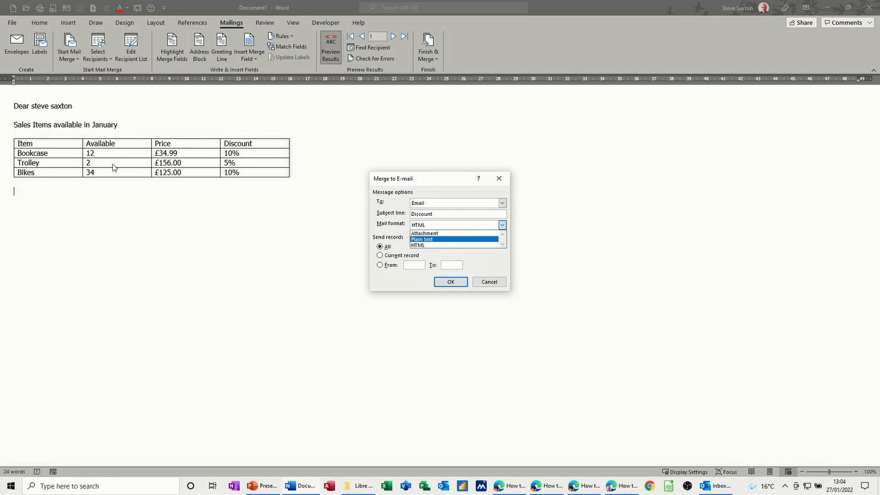
mouse_move(202, 213)
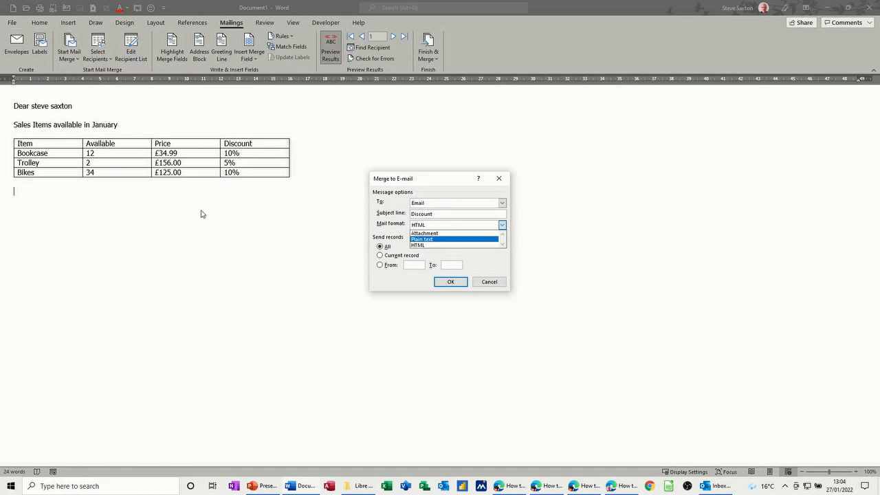
mouse_move(202, 172)
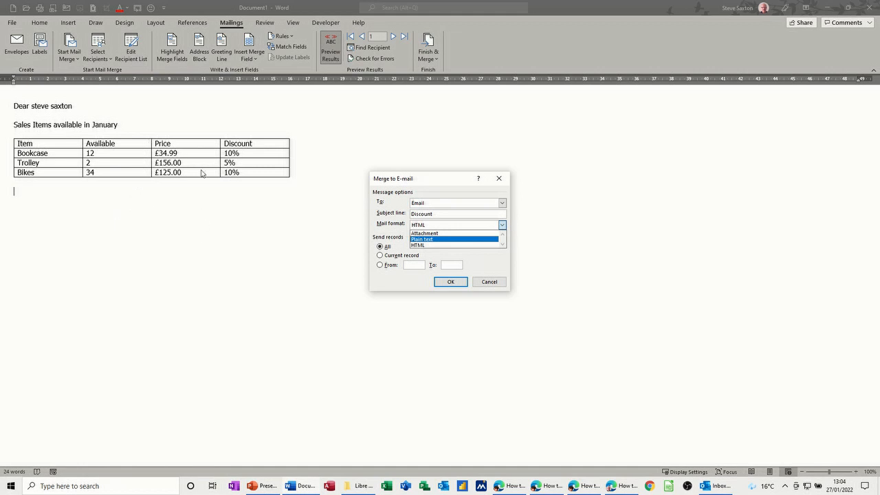
mouse_move(103, 164)
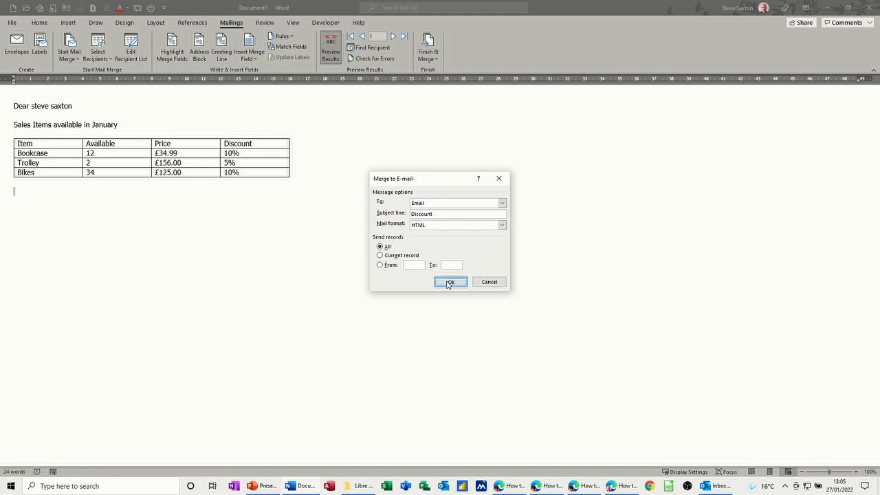
click(450, 282)
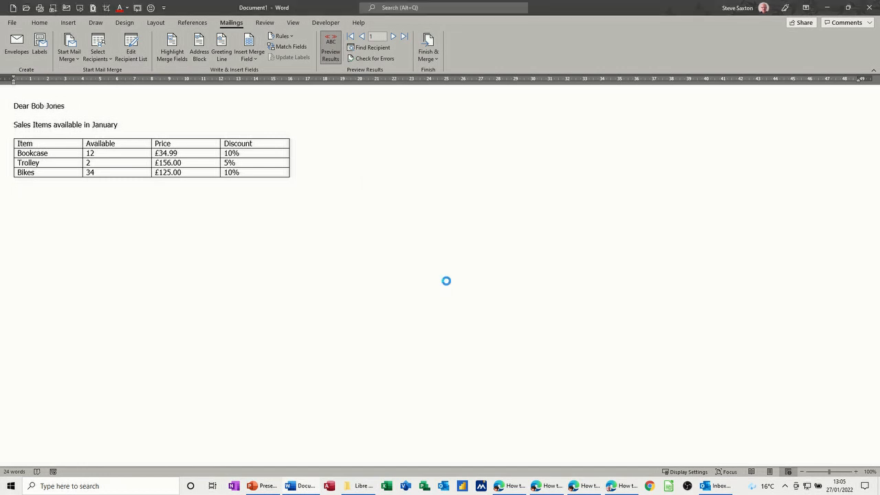
Open the training account's Inbox in Outlook and preview the first Discount email
click(400, 36)
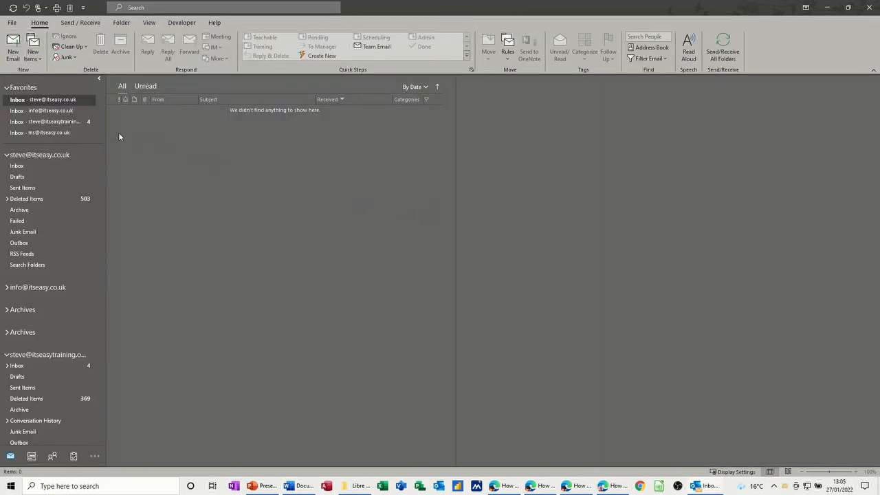
click(44, 122)
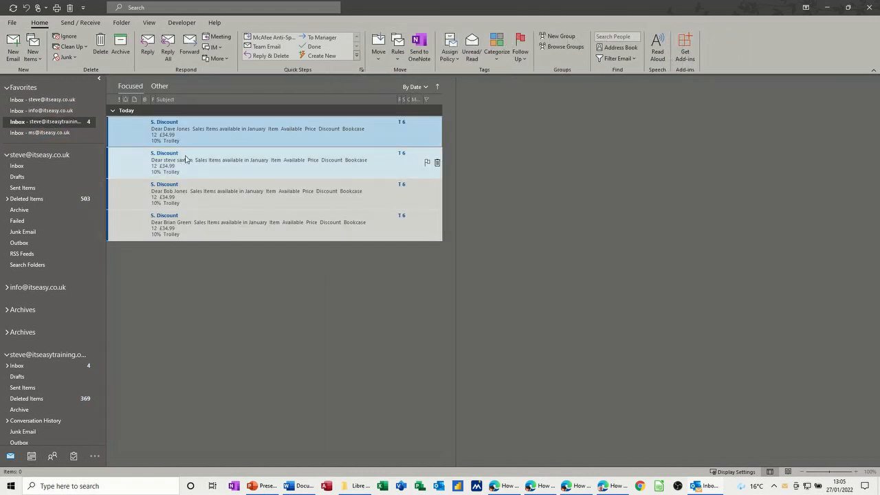
click(268, 131)
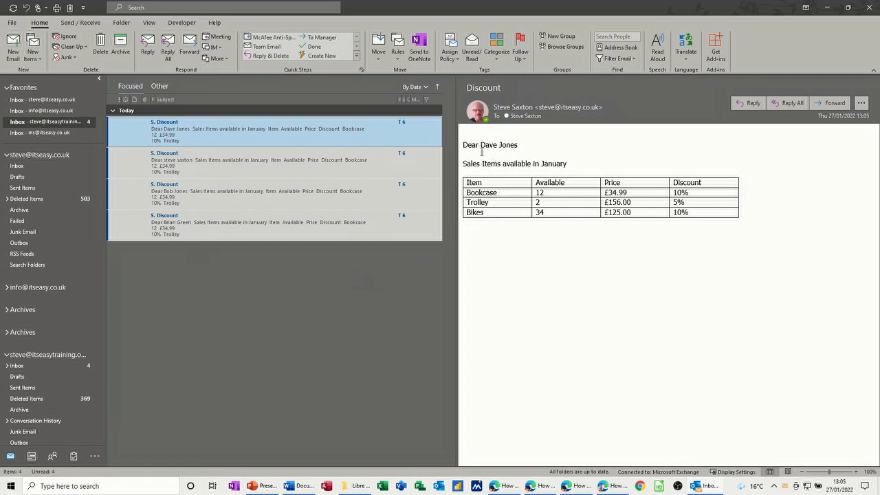
mouse_move(227, 255)
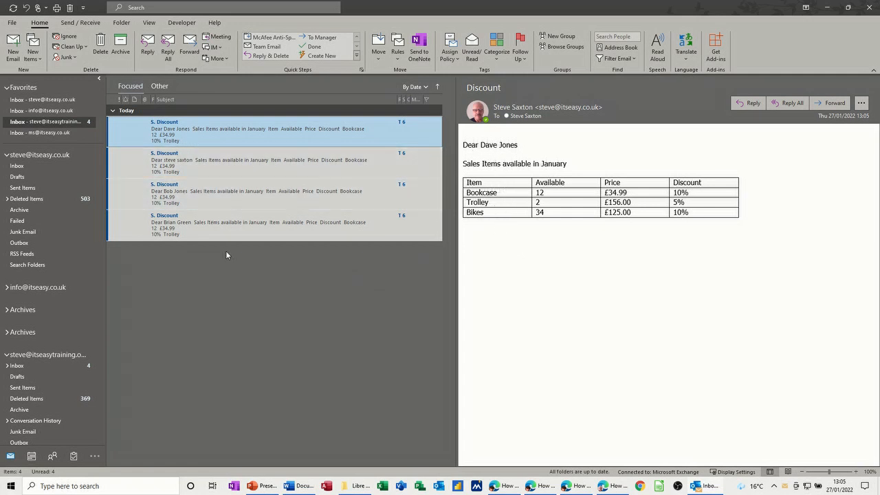
mouse_move(753, 313)
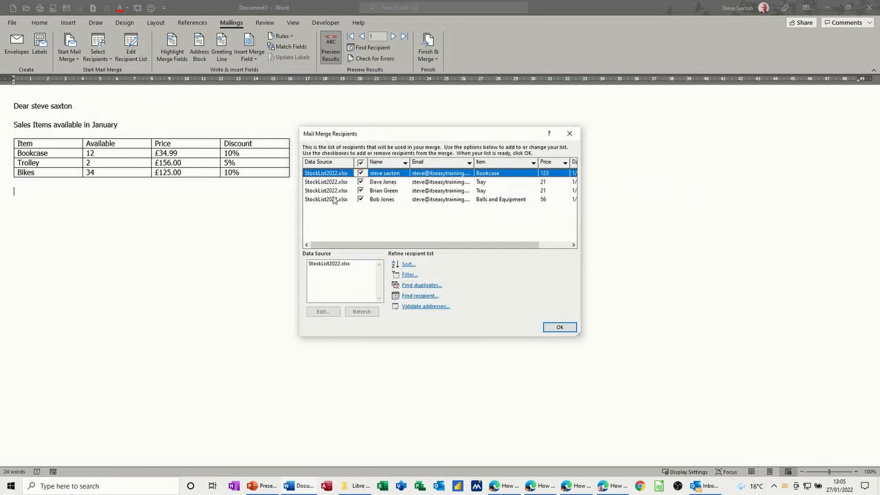
mouse_move(416, 195)
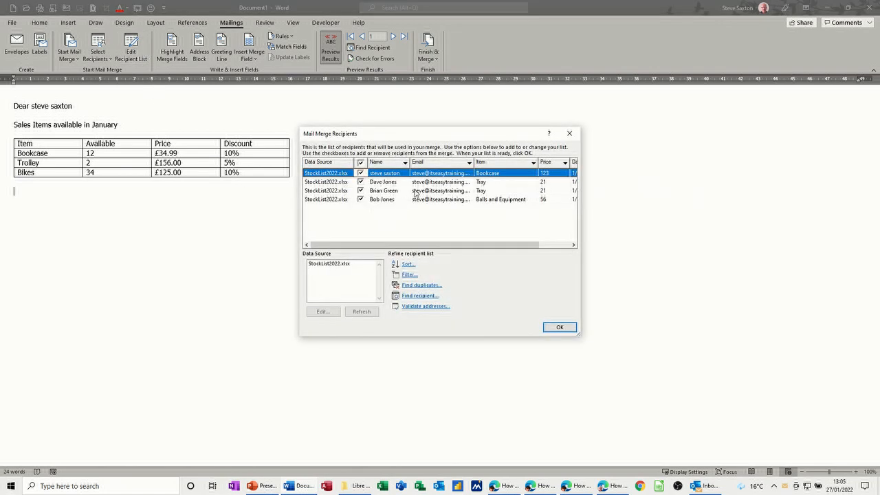
mouse_move(438, 200)
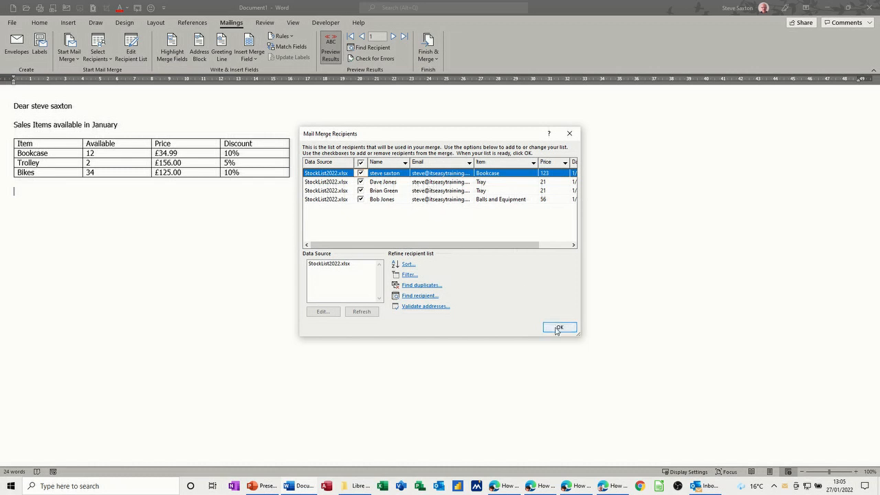
Close the four-person recipient list with OK
click(560, 328)
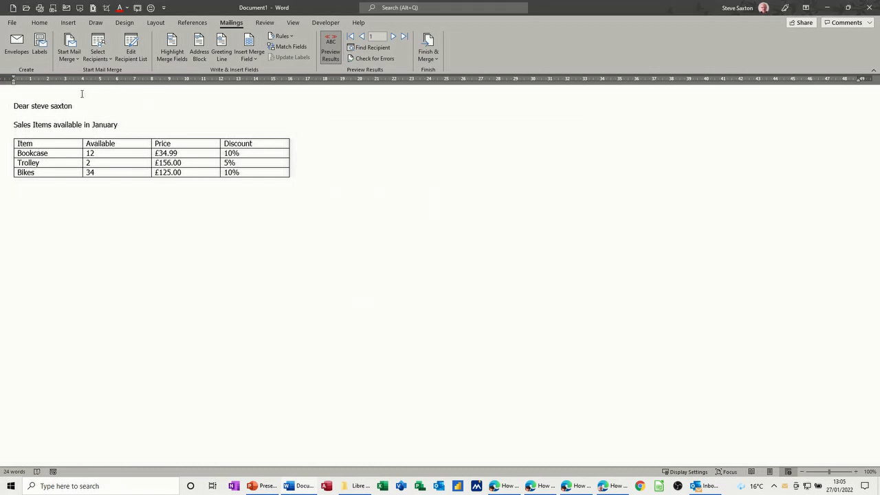